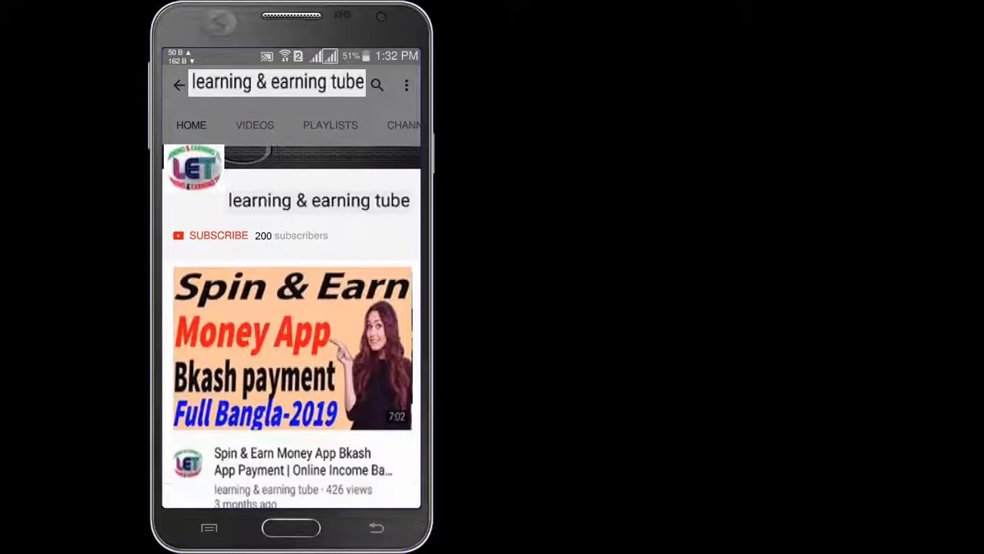
- Dismiss the YouTube channel intro to reveal the mirrored Android home screen
left_click(218, 236)
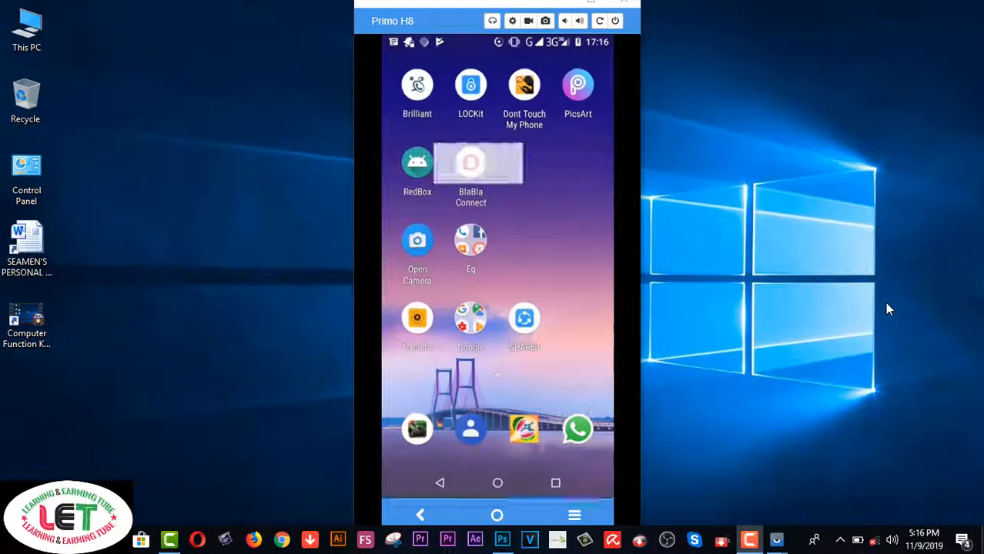
- Launch BlaBla Connect and allow the phone-call and file-access permissions
left_click(471, 162)
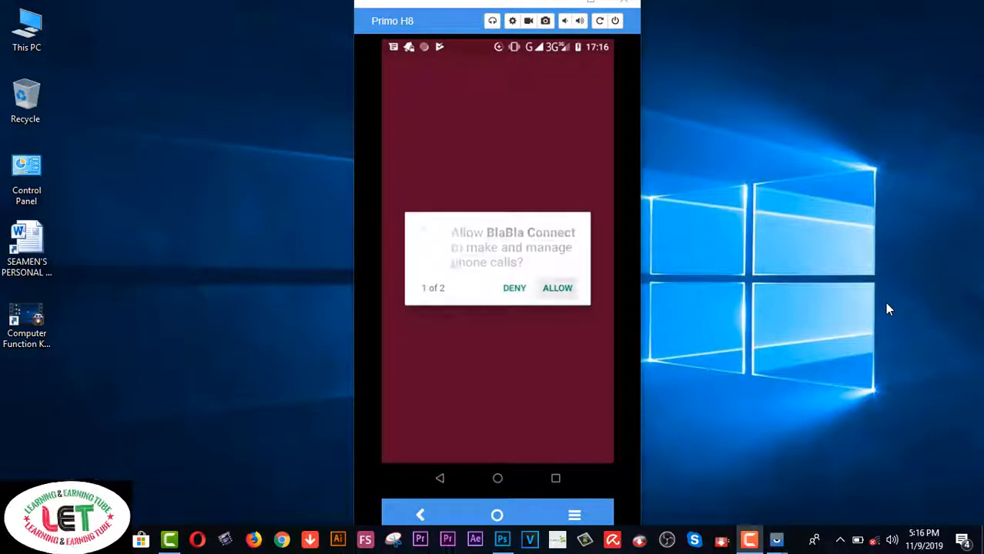
left_click(556, 288)
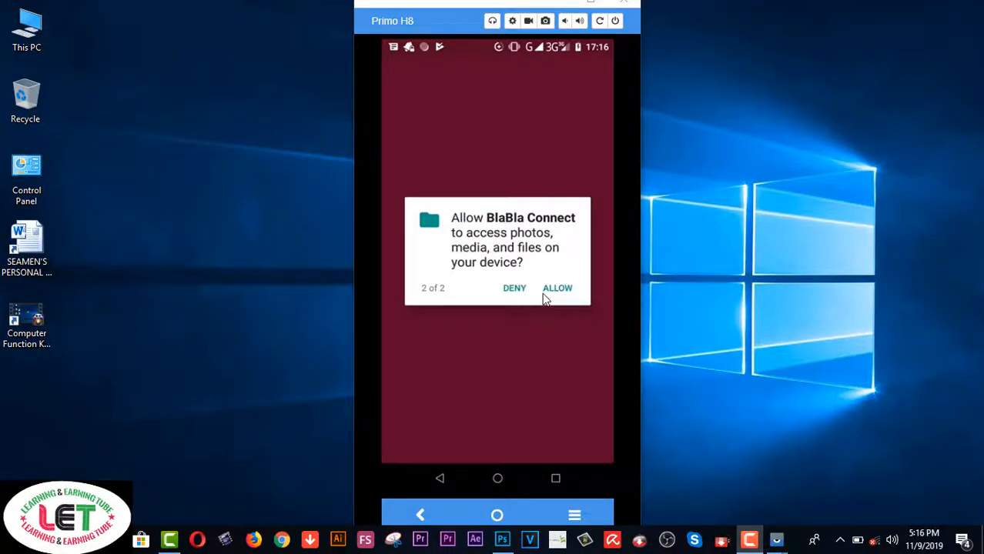
left_click(557, 288)
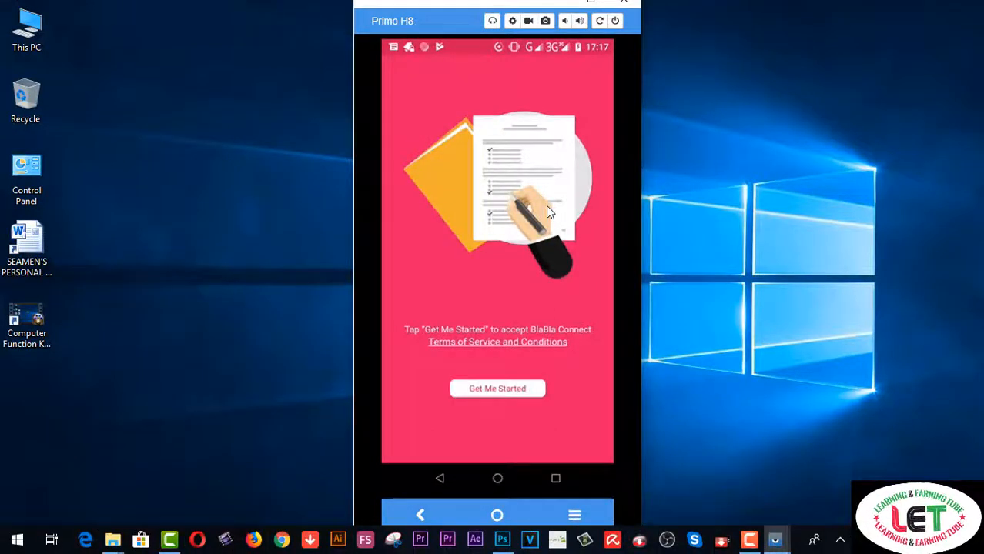
left_click(498, 388)
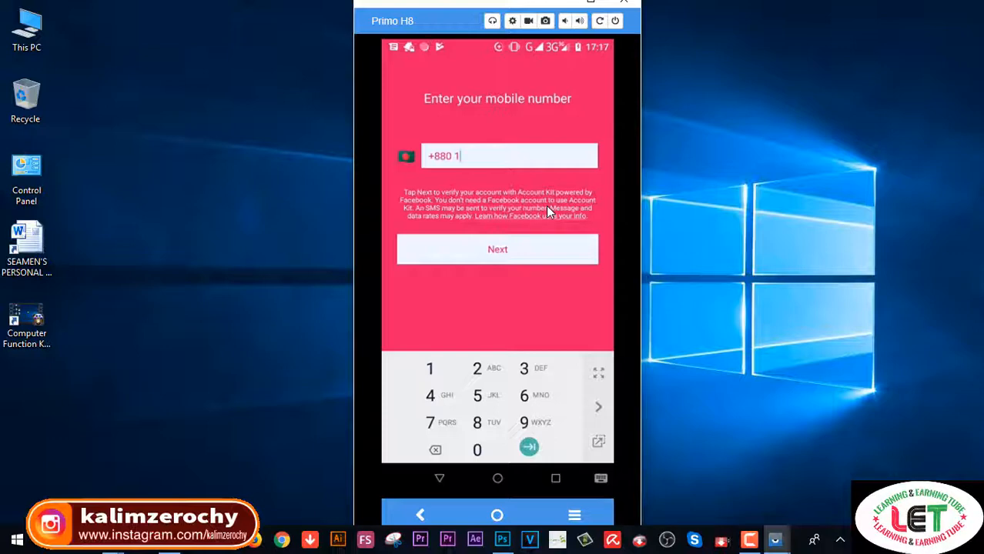
mouse_move(453, 168)
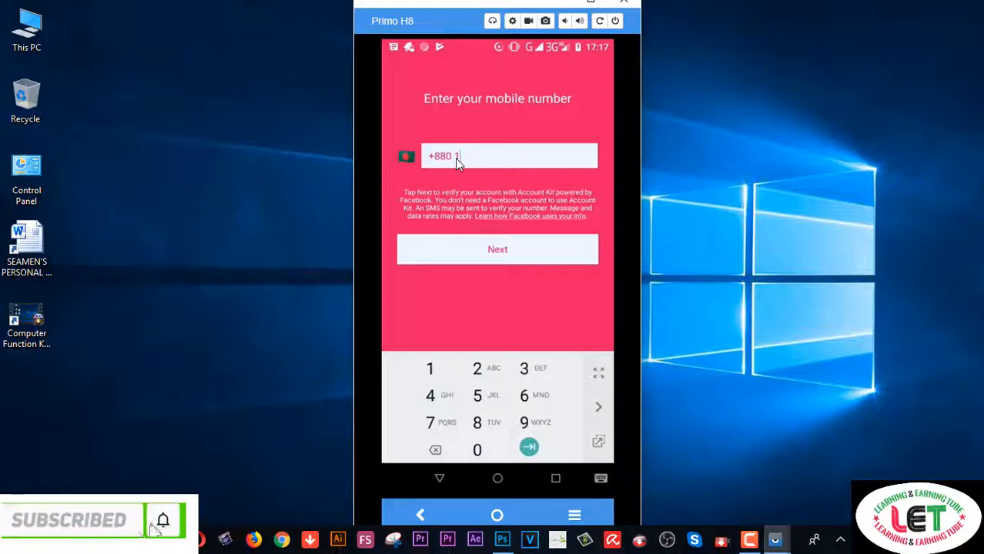
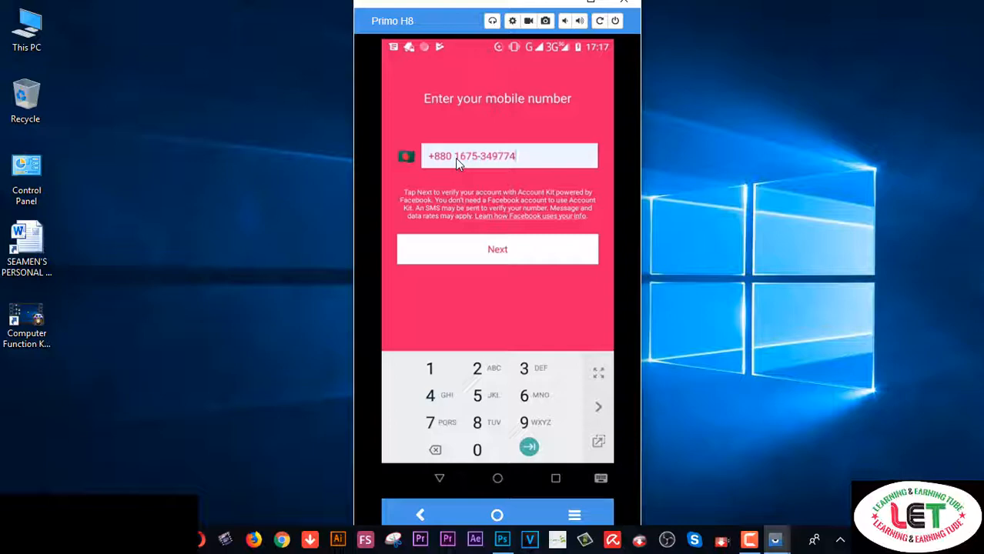
left_click(498, 249)
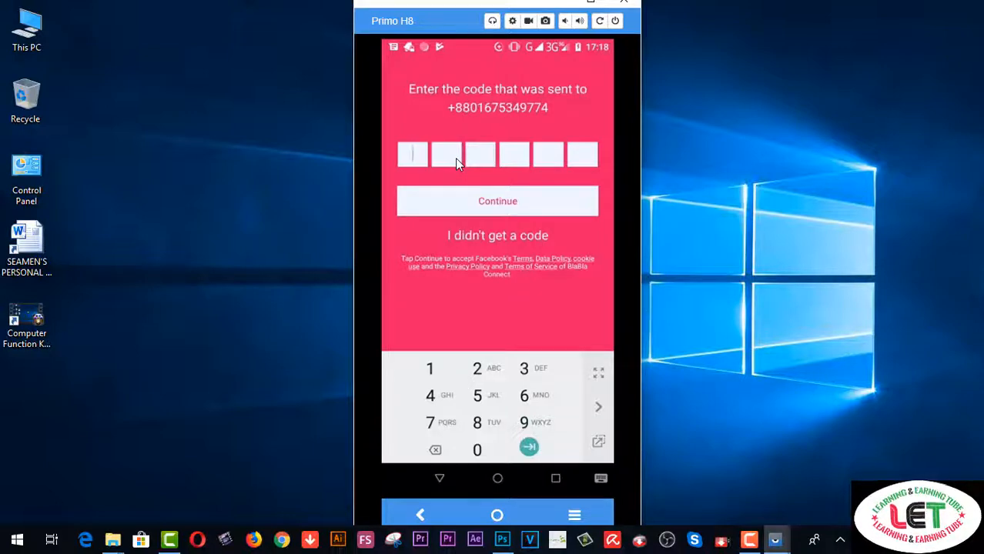
mouse_move(472, 249)
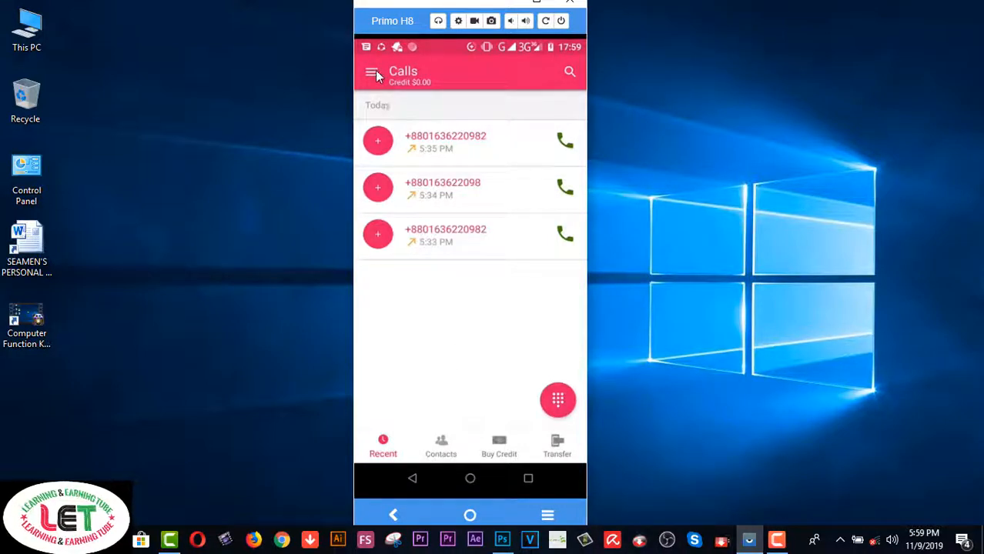
- Open Free Credit from the side menu, view INVITE NOW sharing, then go back
left_click(372, 71)
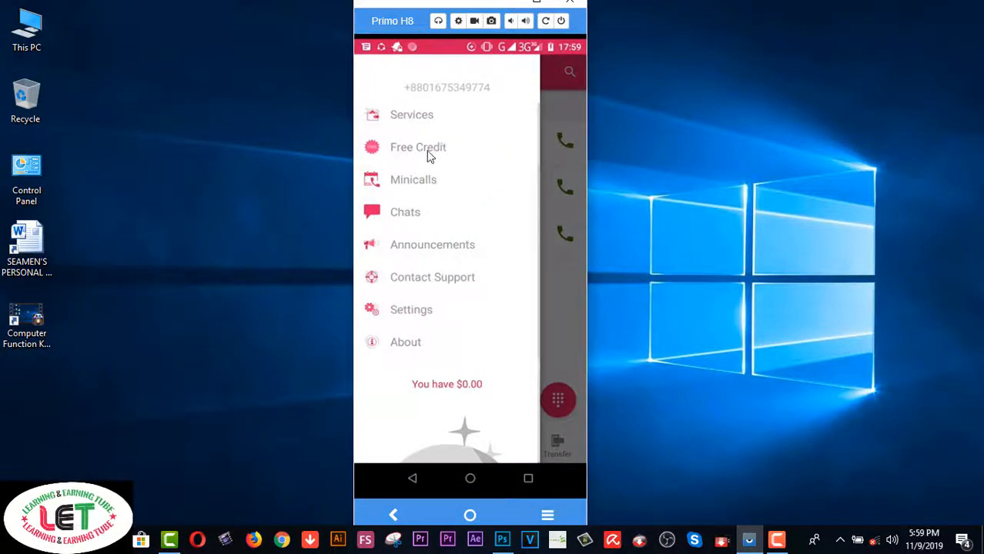
left_click(418, 147)
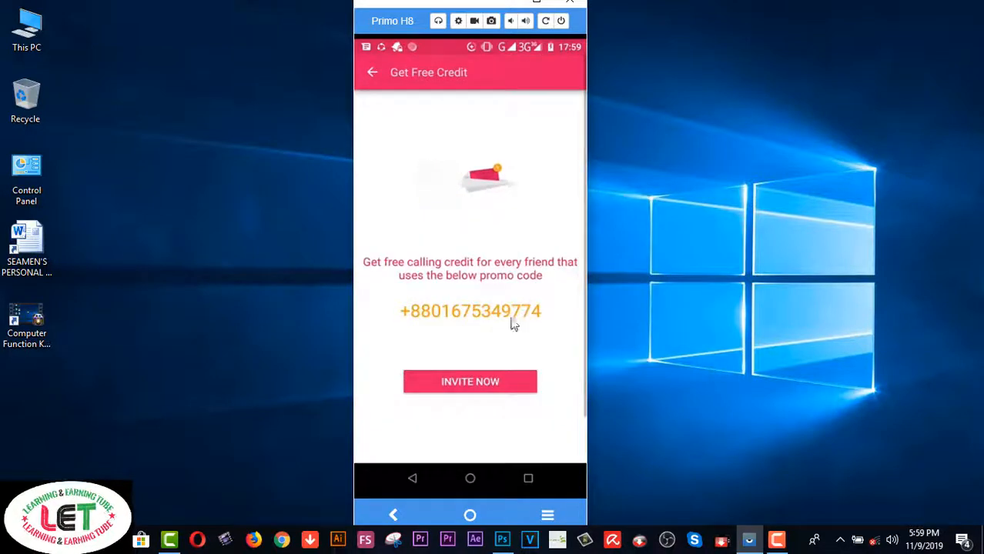
left_click(470, 381)
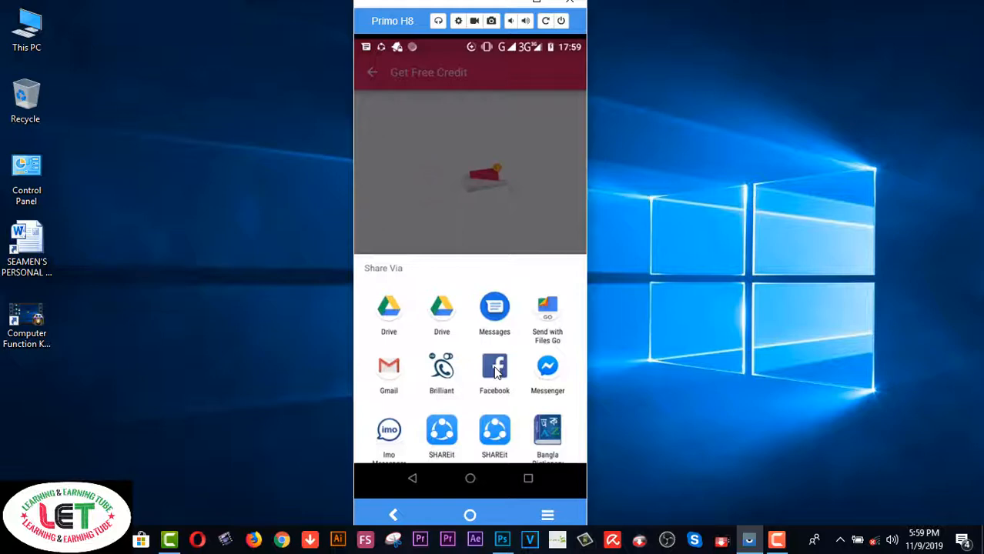
mouse_move(410, 445)
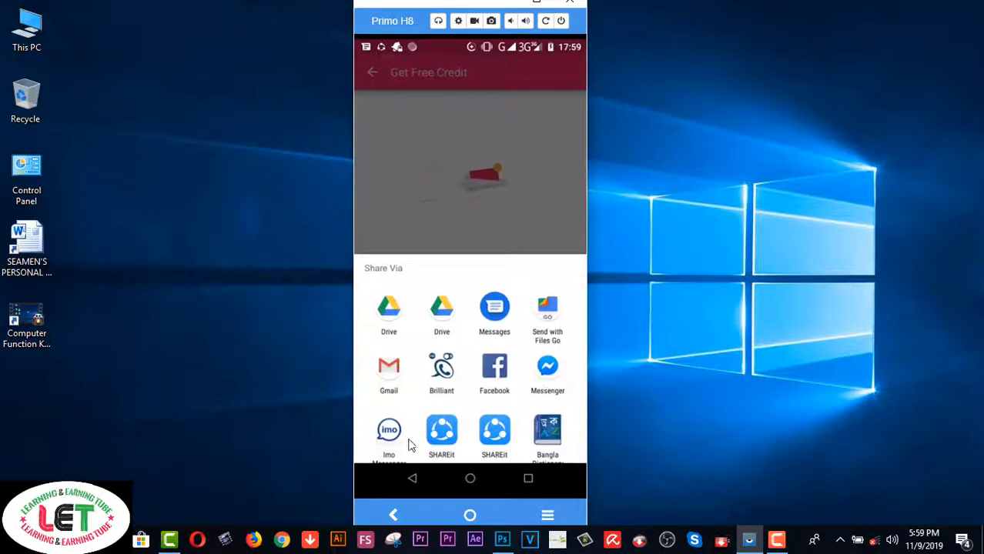
mouse_move(495, 402)
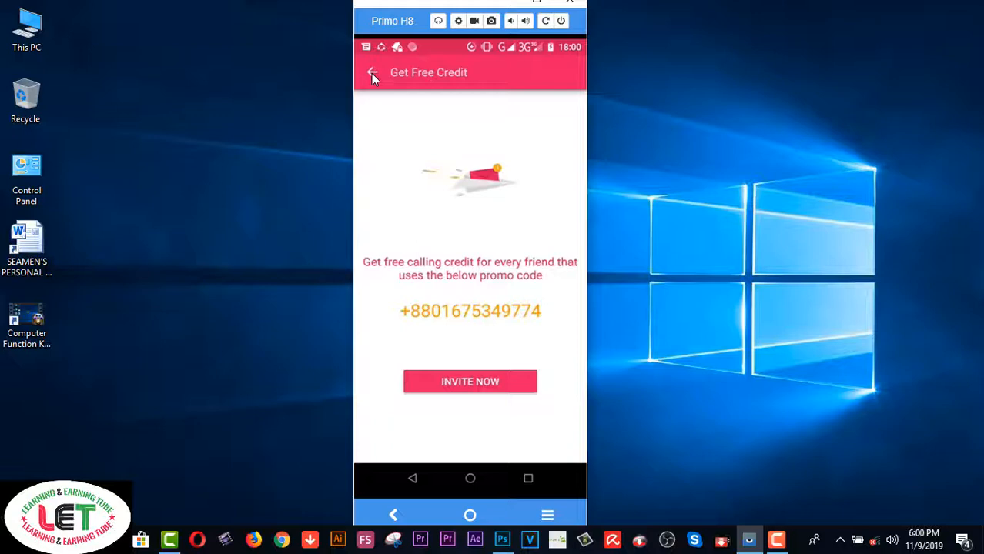
left_click(373, 72)
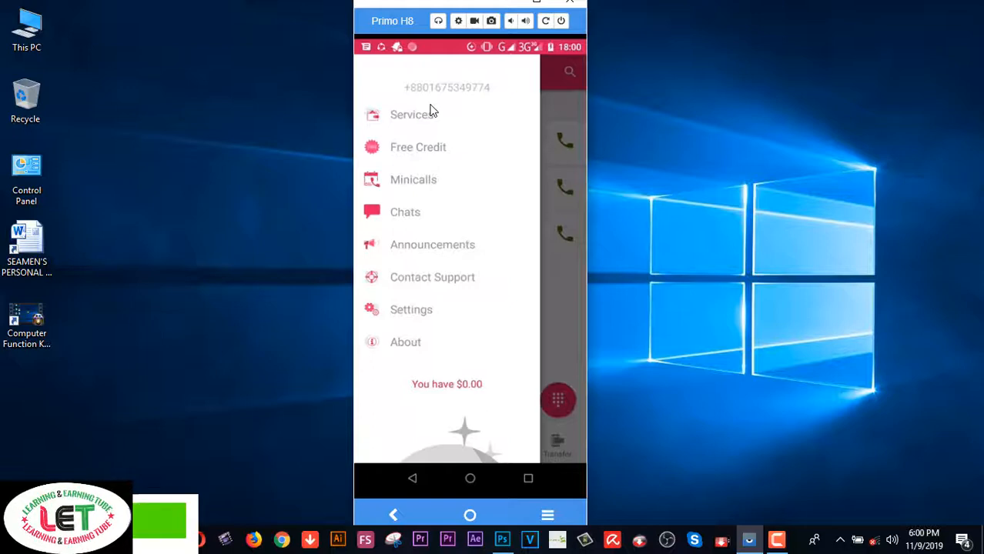
mouse_move(451, 398)
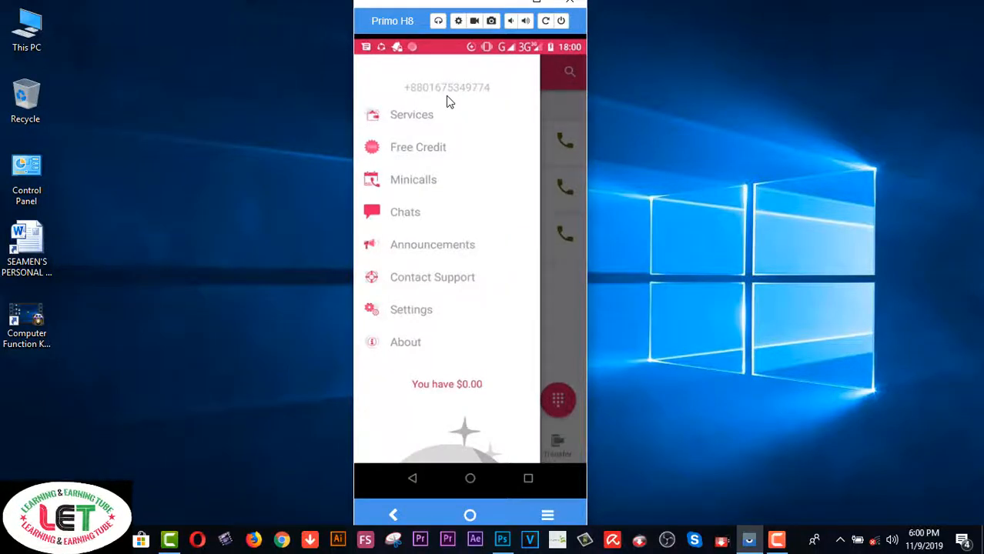
mouse_move(450, 120)
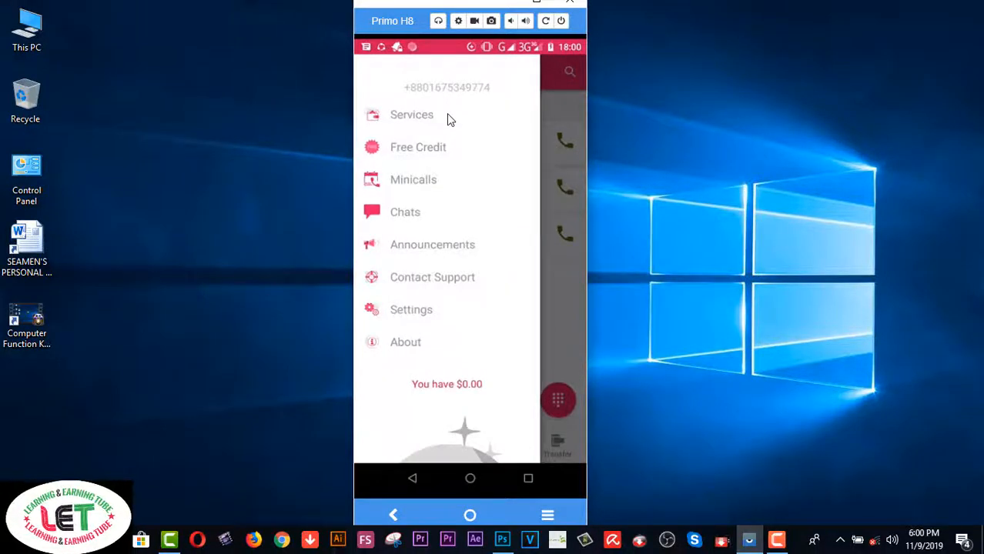
mouse_move(462, 154)
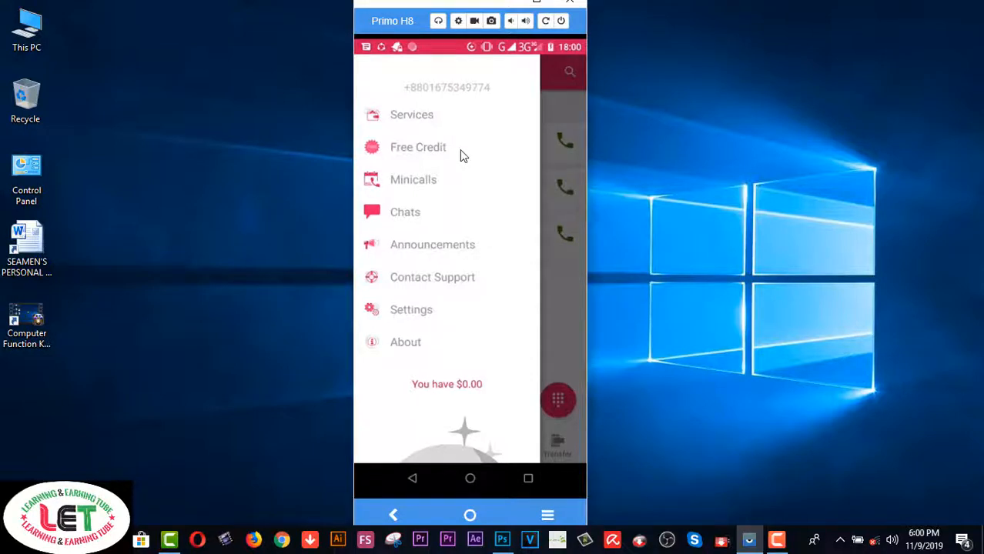
mouse_move(439, 154)
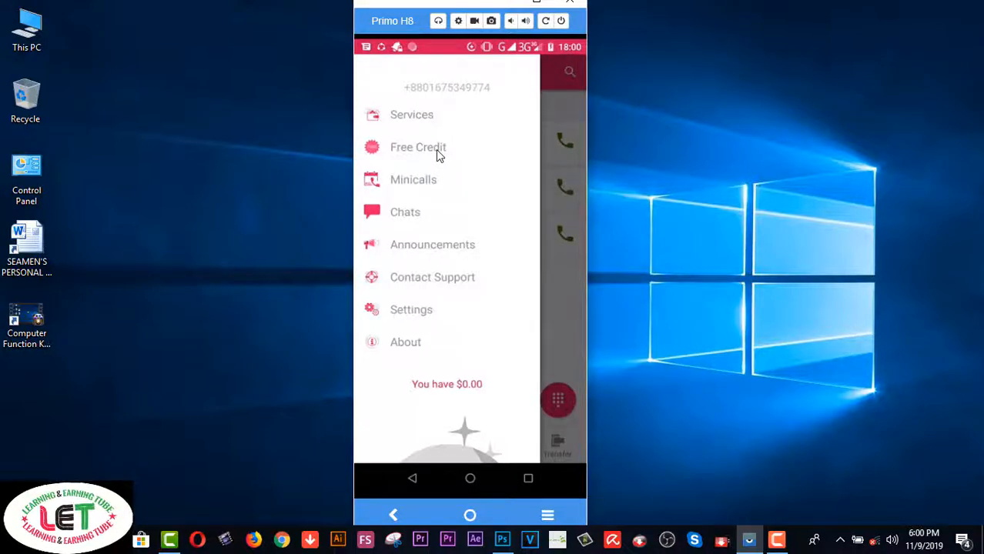
- Revisit Free Credit and tap INVITE NOW to share the promo code
left_click(418, 147)
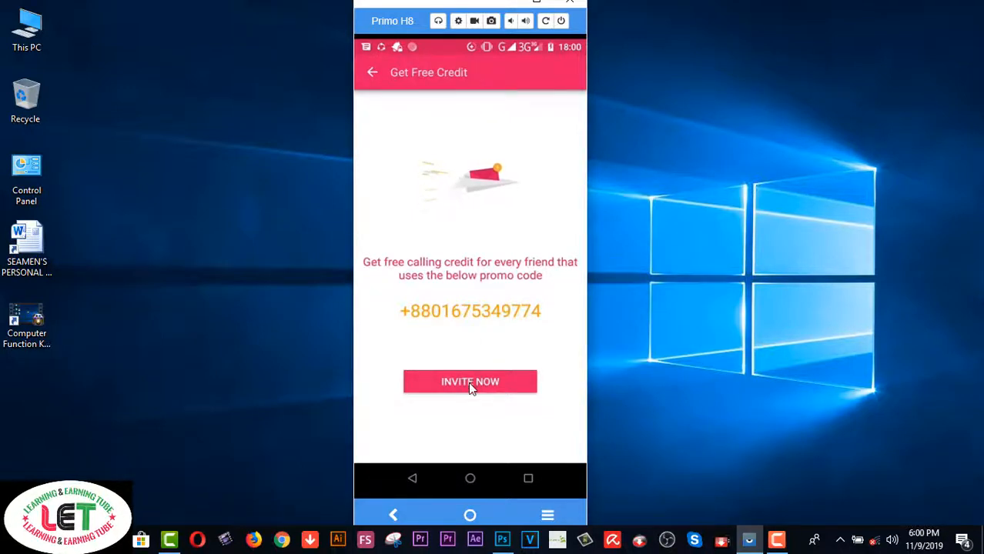
left_click(470, 382)
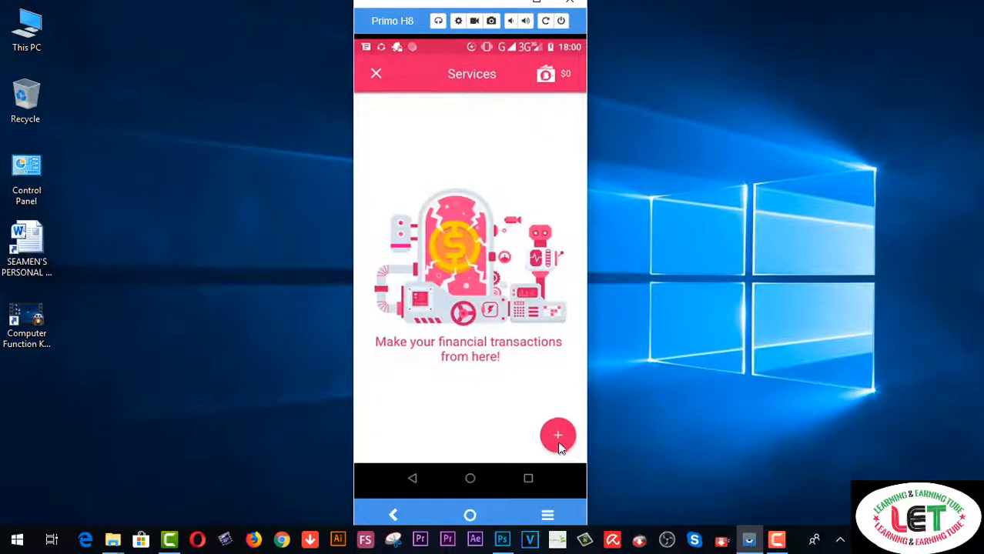
- Start a Topup from the + button, enter 01, then close the form
left_click(558, 436)
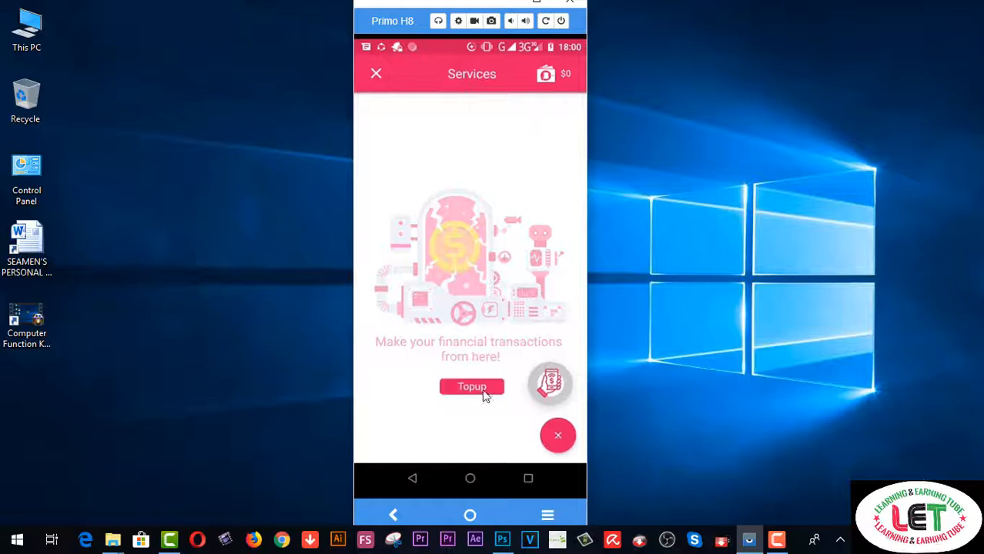
left_click(471, 386)
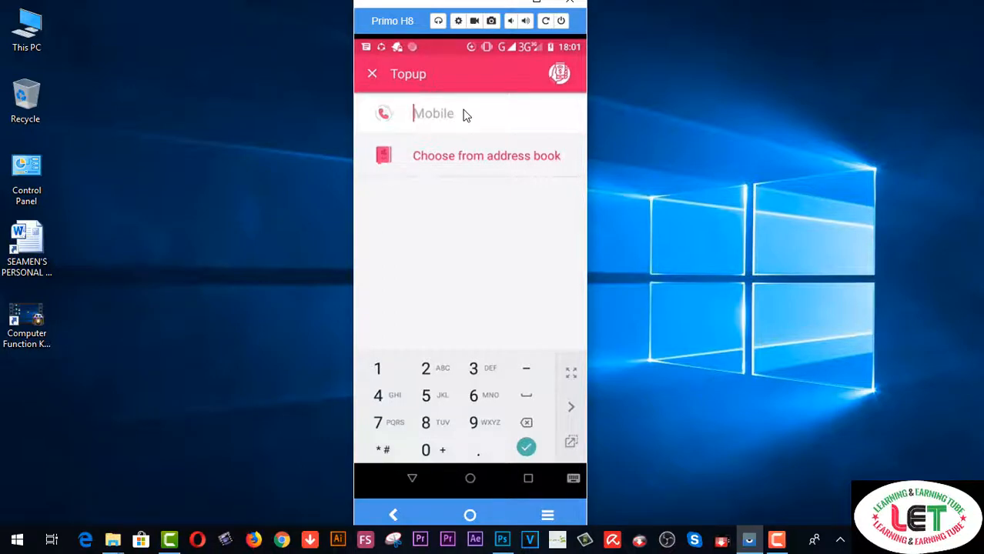
mouse_move(475, 365)
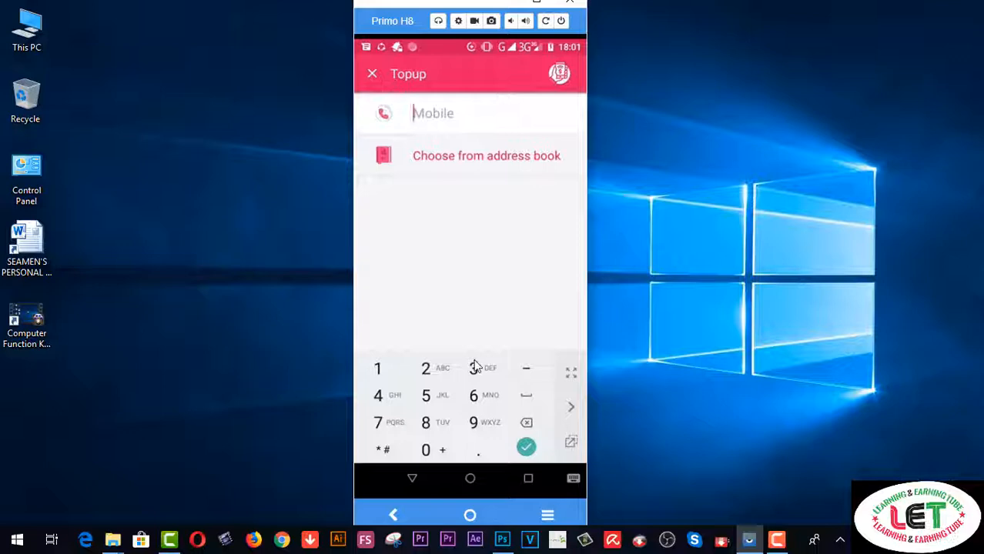
left_click(426, 449)
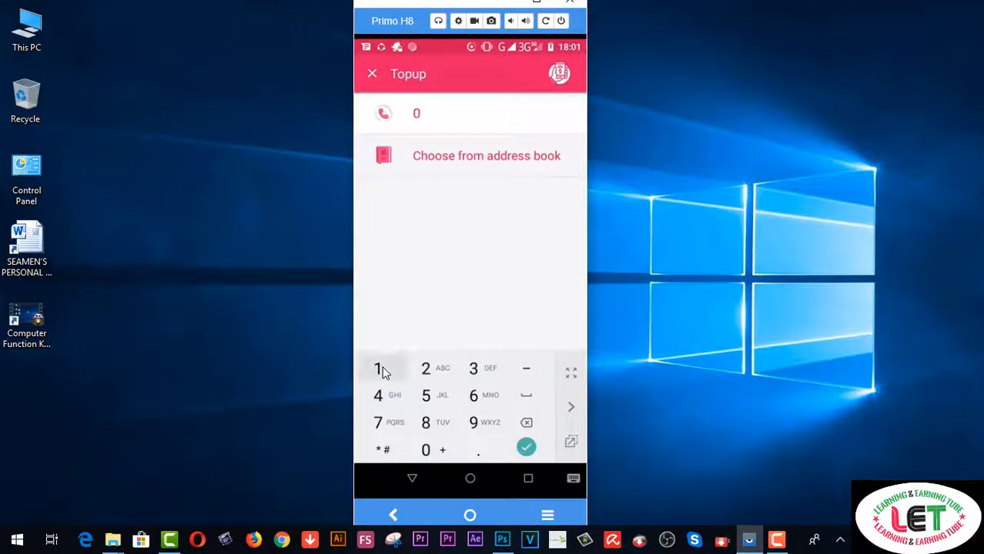
left_click(378, 368)
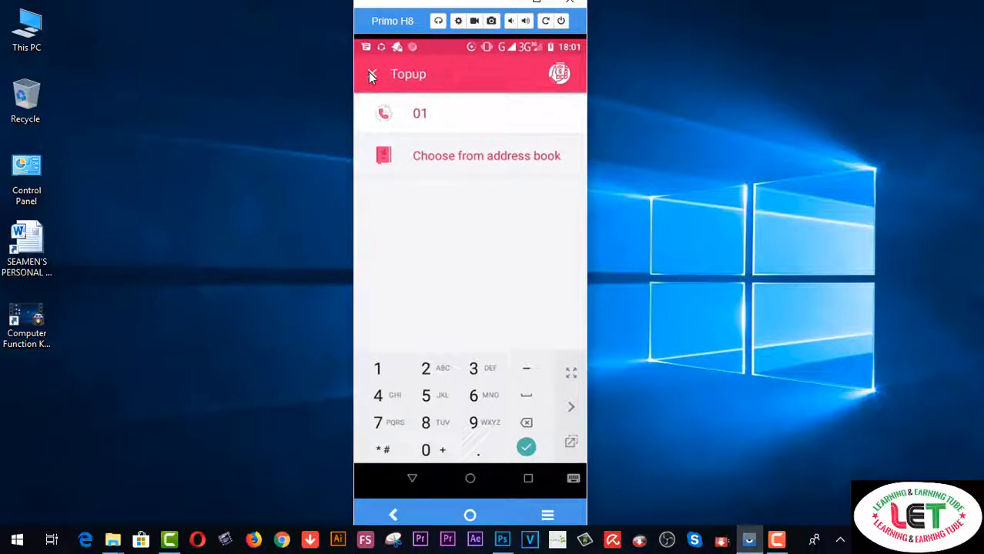
left_click(371, 74)
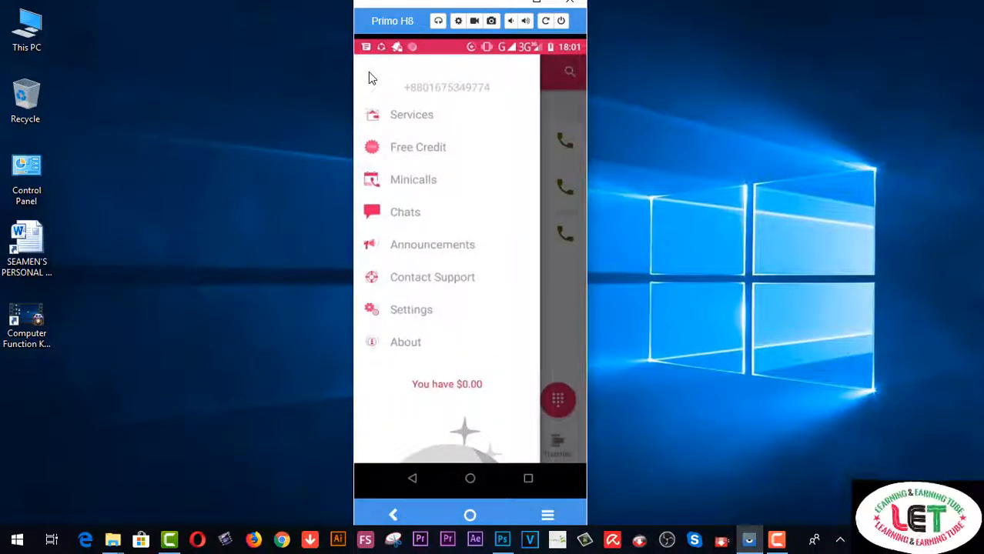
mouse_move(551, 158)
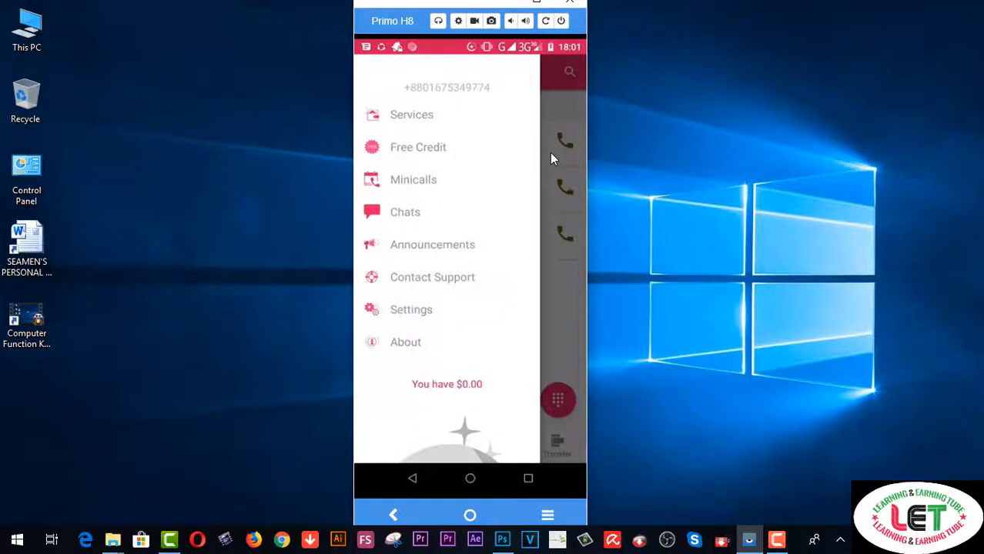
mouse_move(470, 479)
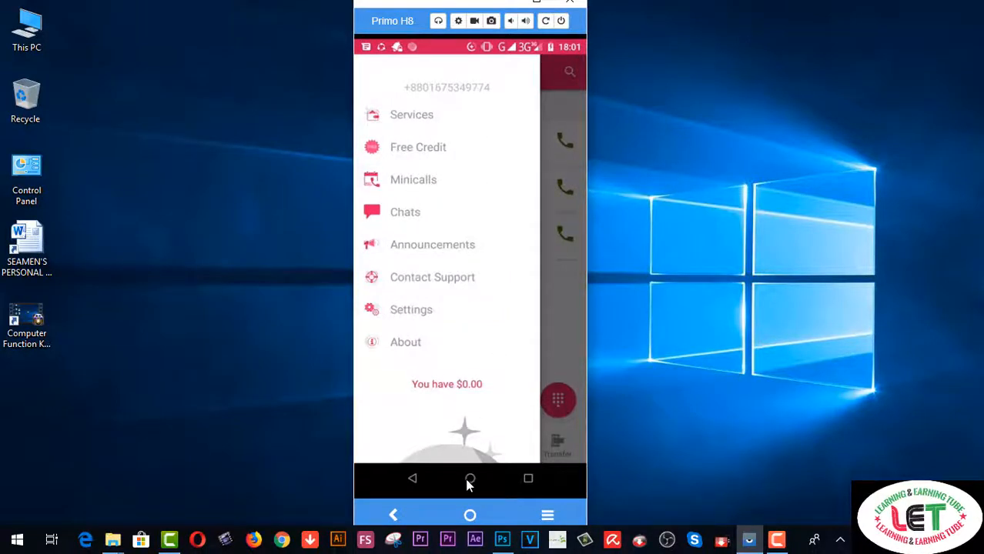
- From the home screen, rerun the 'blabla content' Play Store search
left_click(470, 516)
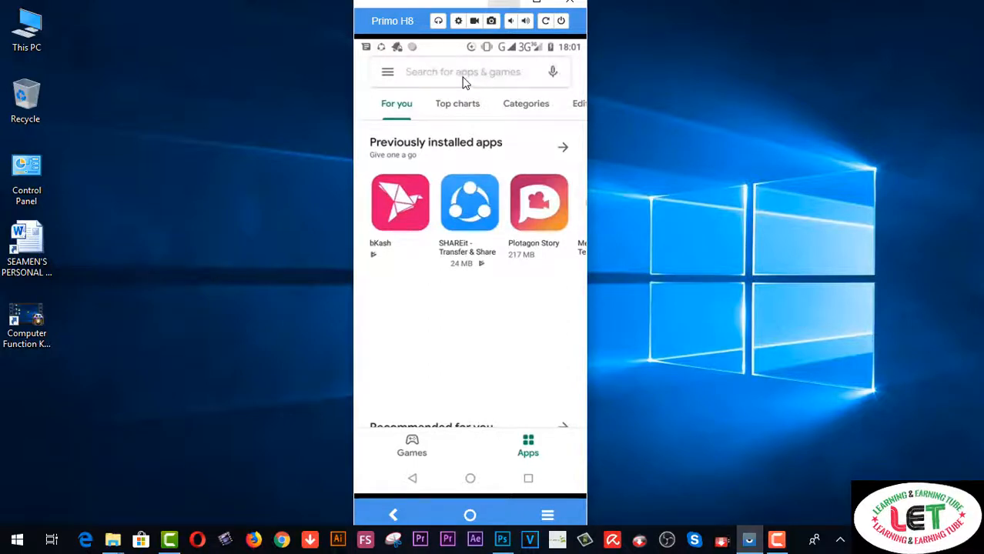
left_click(462, 72)
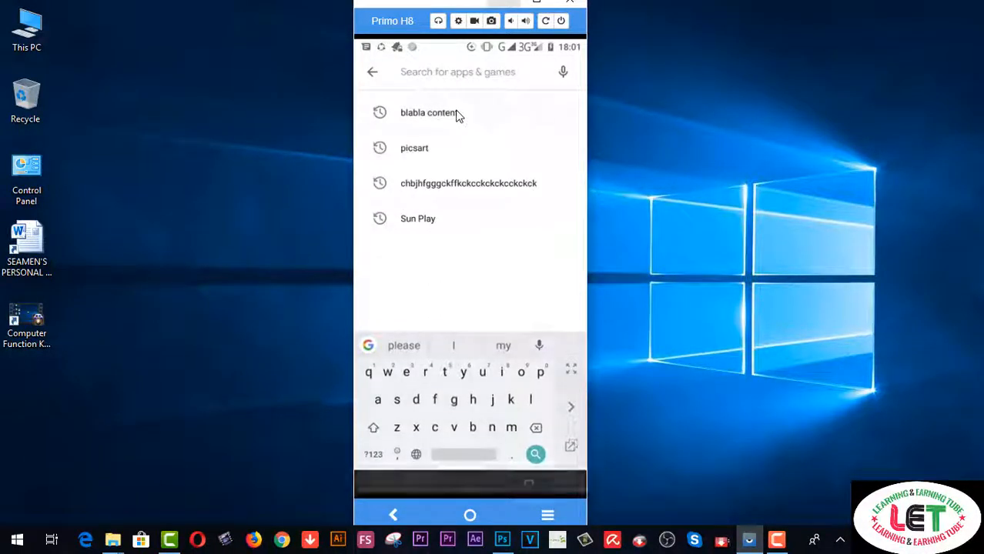
left_click(428, 113)
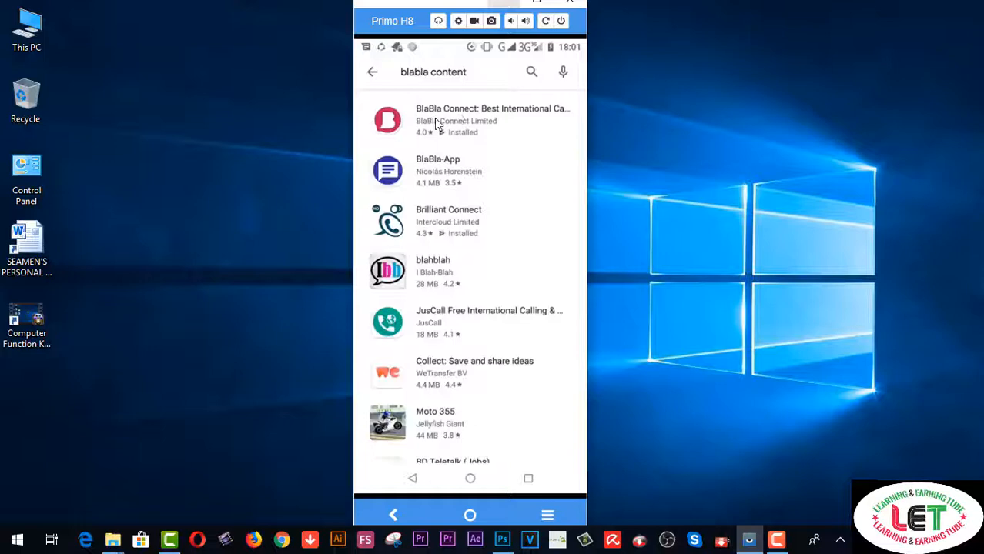
mouse_move(472, 114)
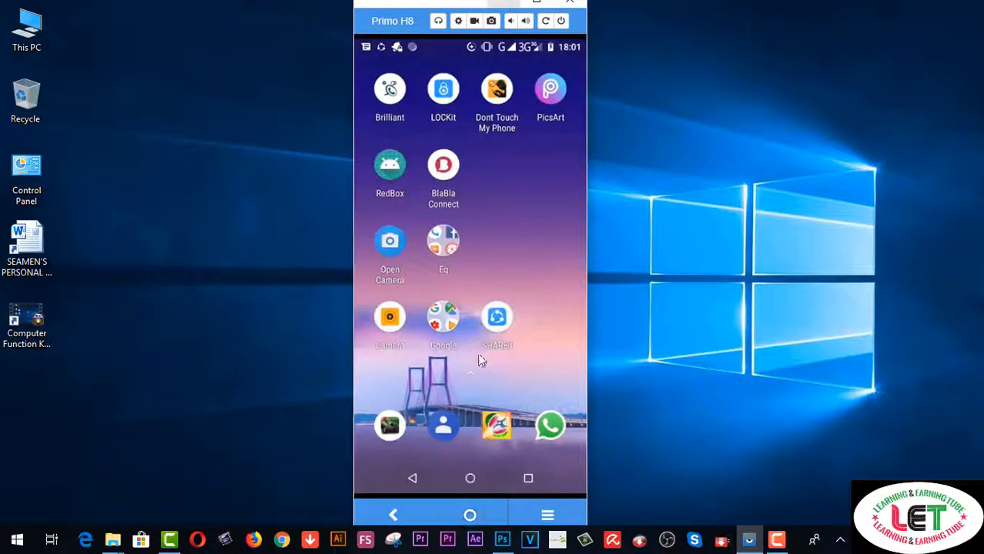
- Launch YouTube from the Google folder, unlock it, retry loading, and open search
left_click(443, 317)
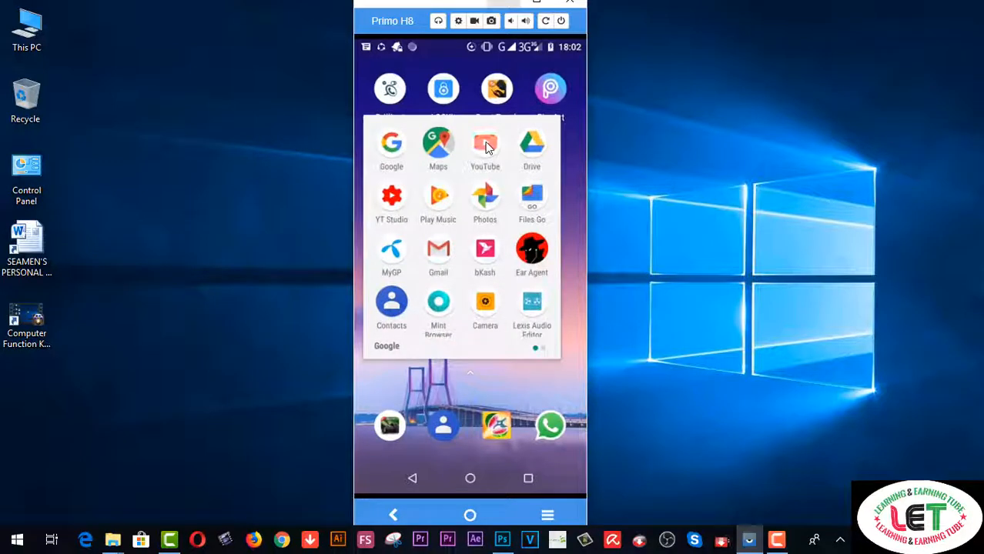
left_click(485, 147)
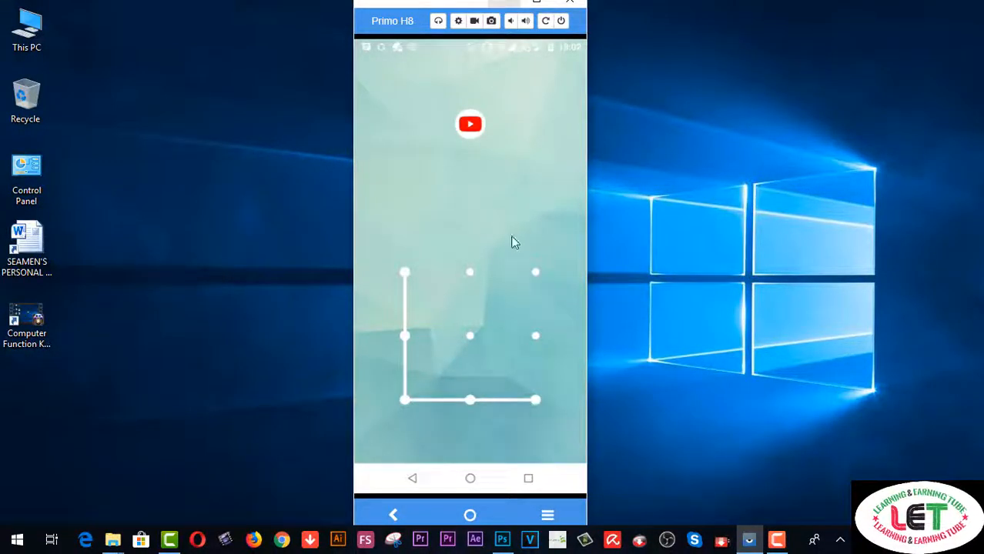
left_click(469, 124)
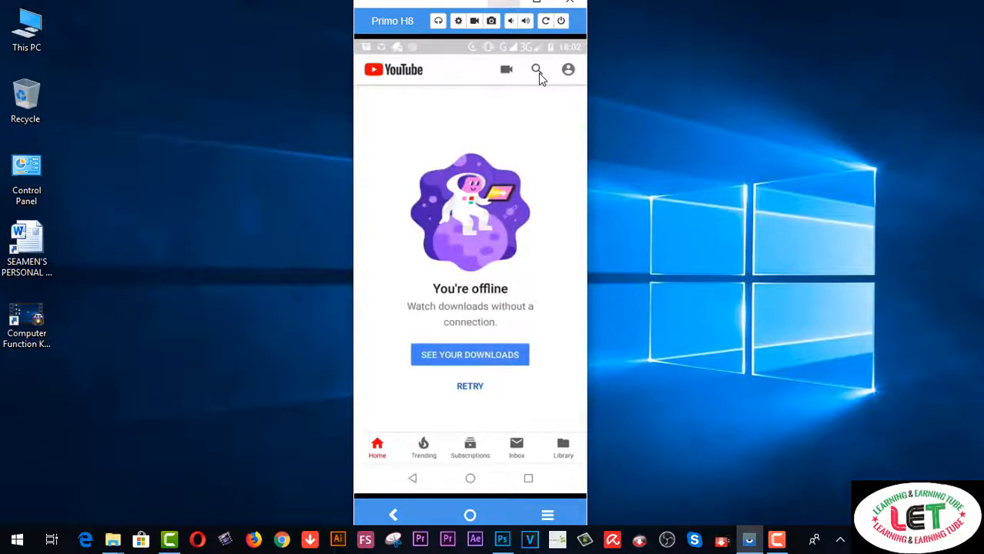
left_click(469, 386)
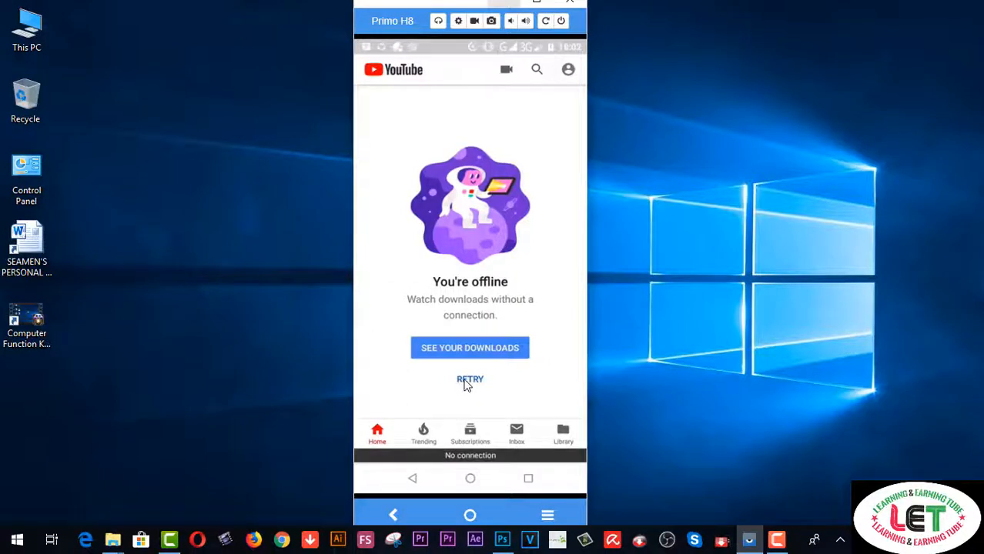
mouse_move(528, 103)
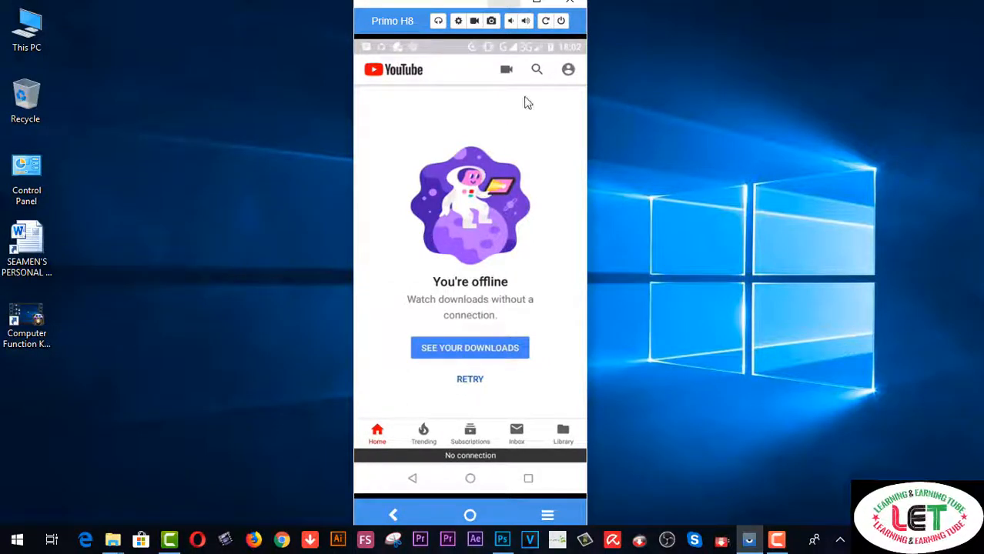
left_click(537, 69)
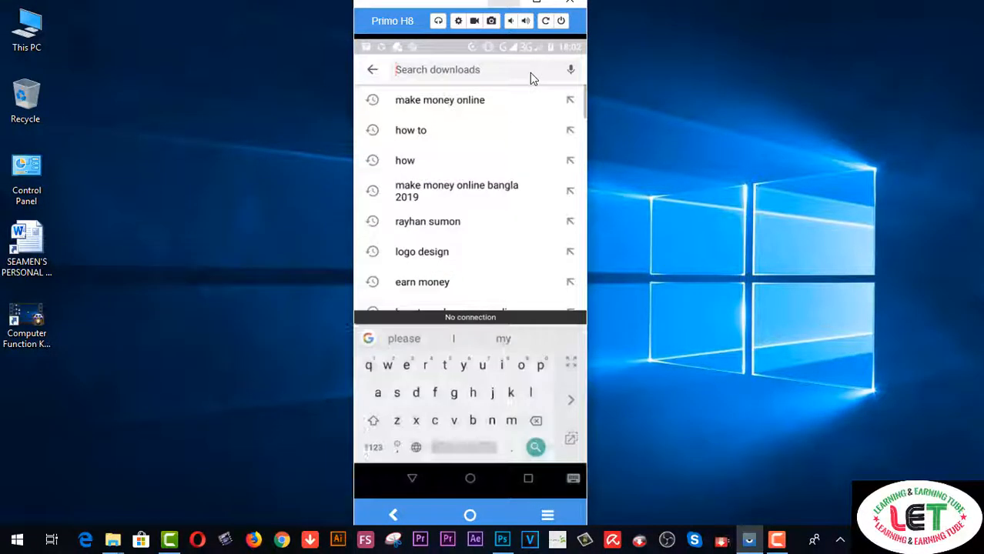